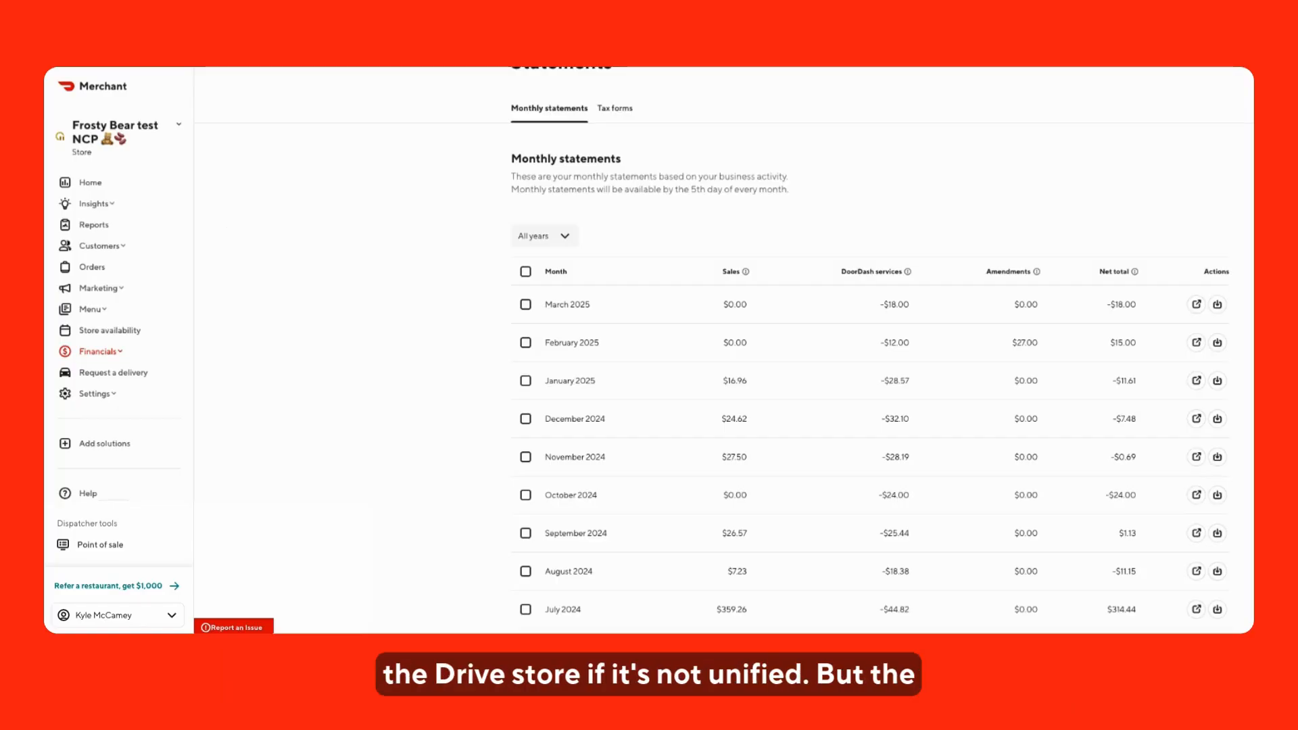
pyautogui.moveTo(112, 372)
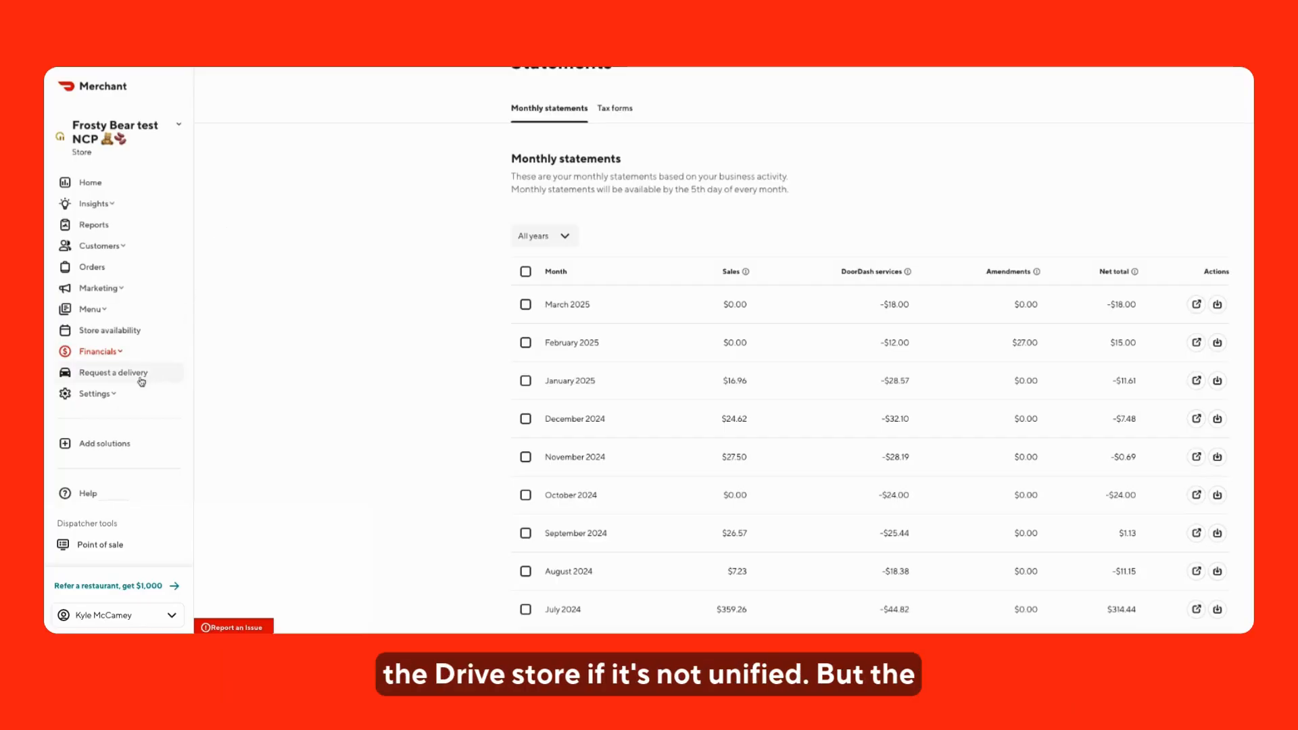
# Bring up the store's Request a delivery form from the left sidebar.
pyautogui.click(113, 373)
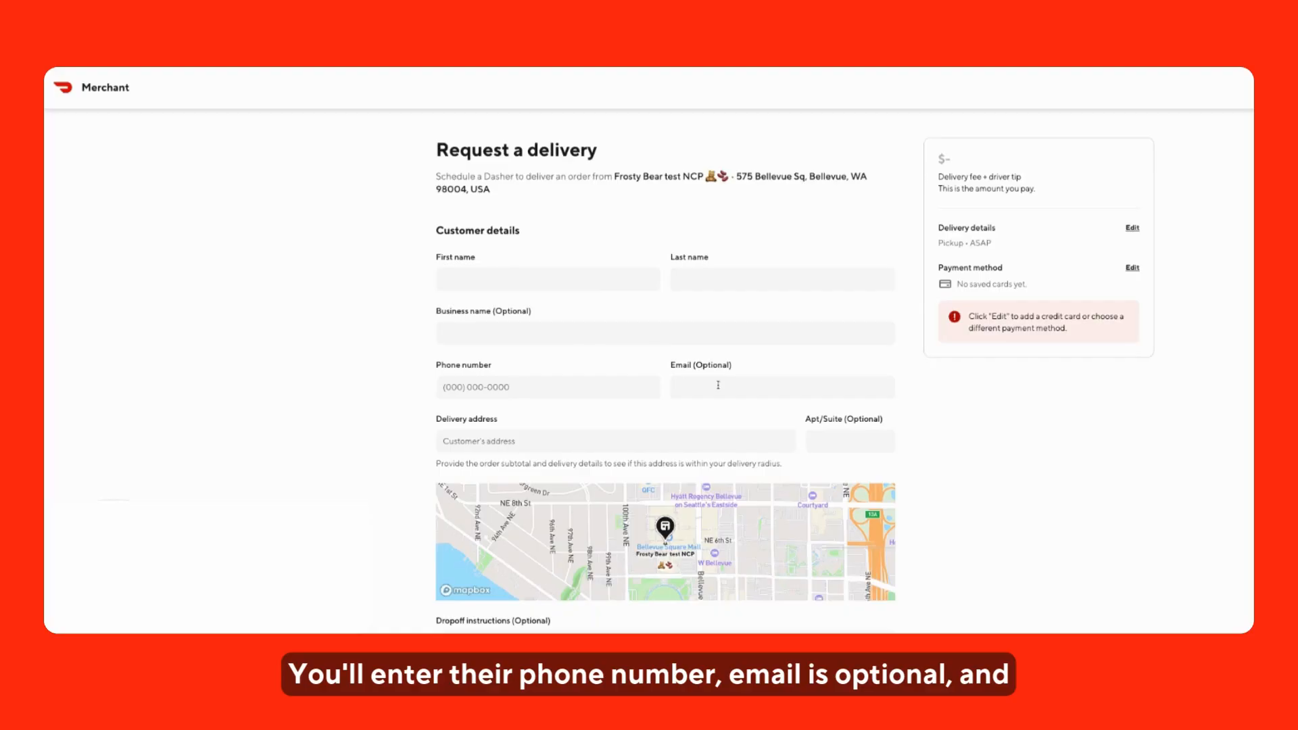
# Scroll the delivery form past order details, tip and alcohol question to the Schedule delivery button.
pyautogui.scroll(-3)
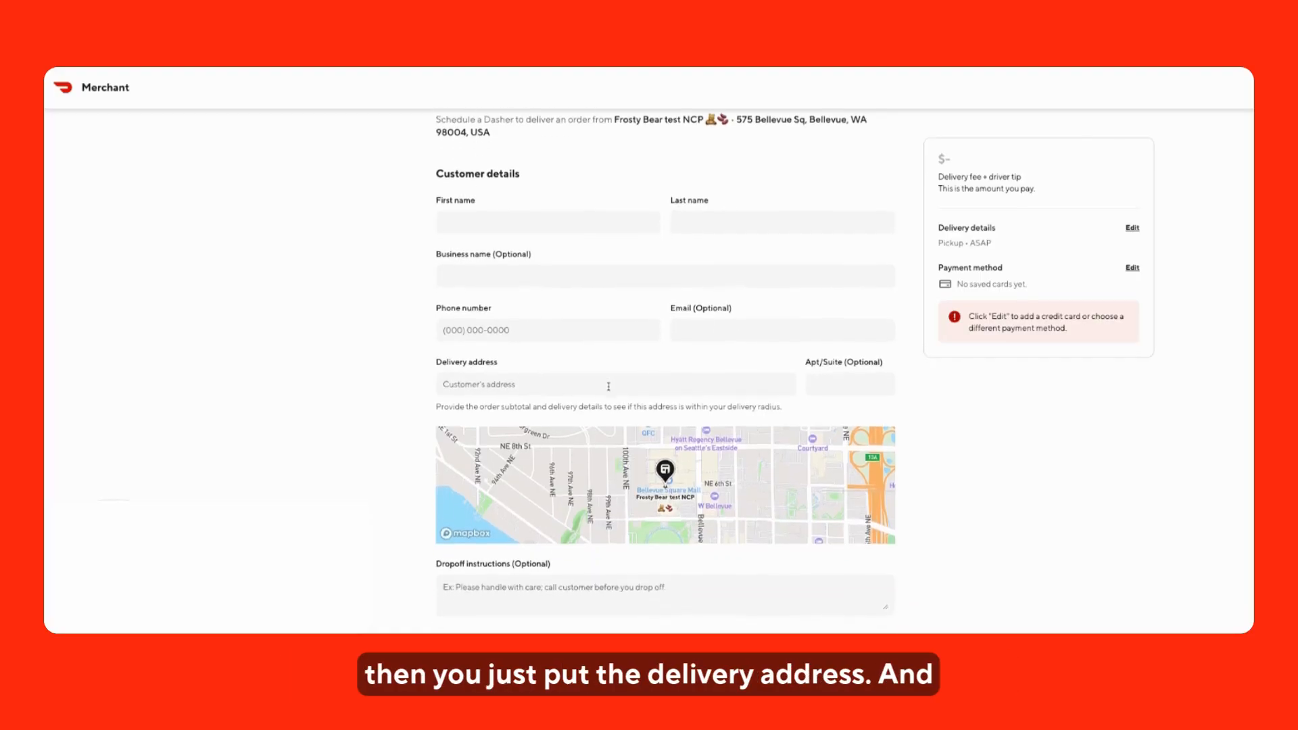
pyautogui.scroll(-3)
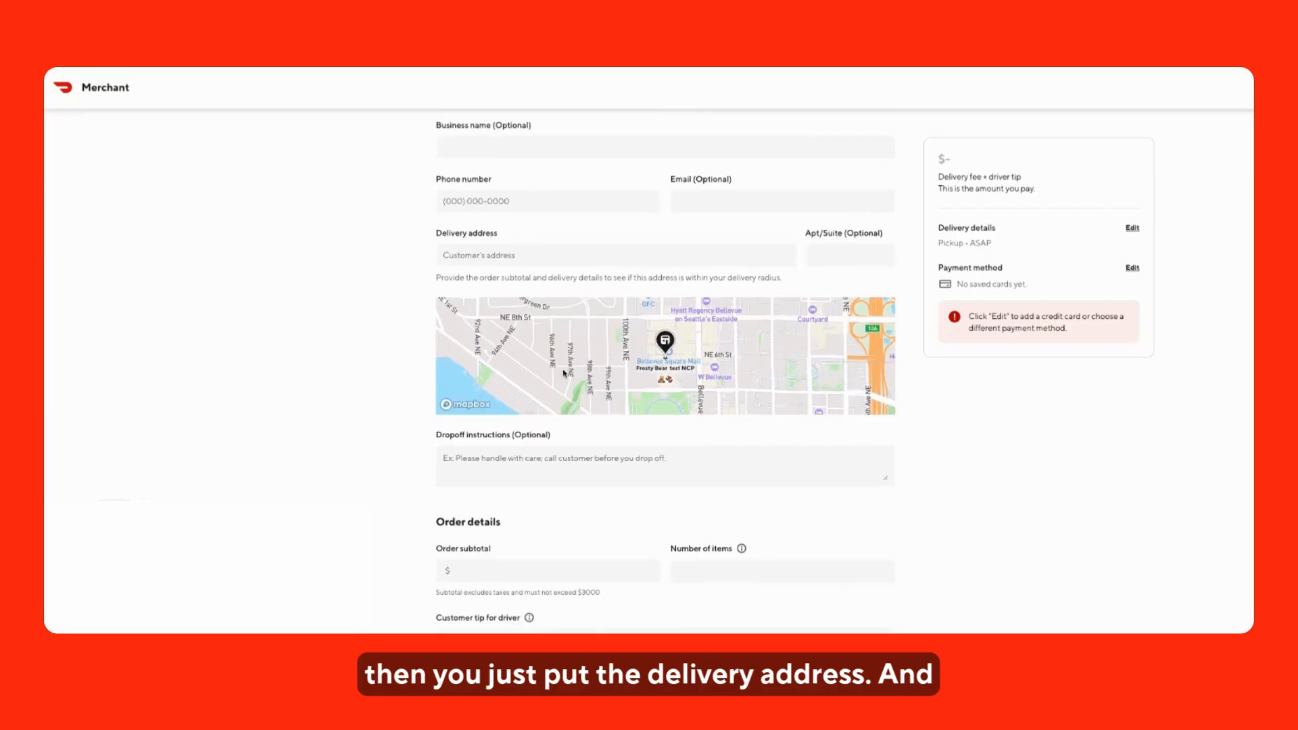
pyautogui.scroll(-3)
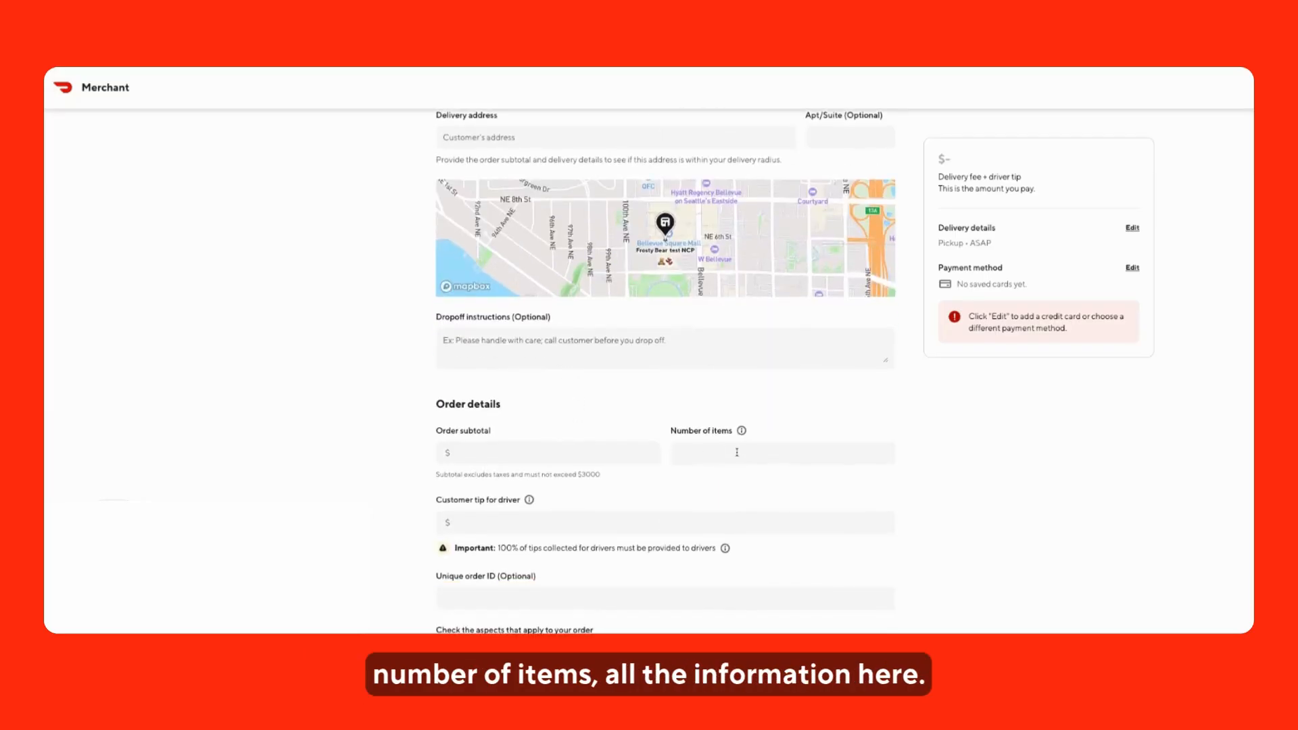
pyautogui.scroll(-3)
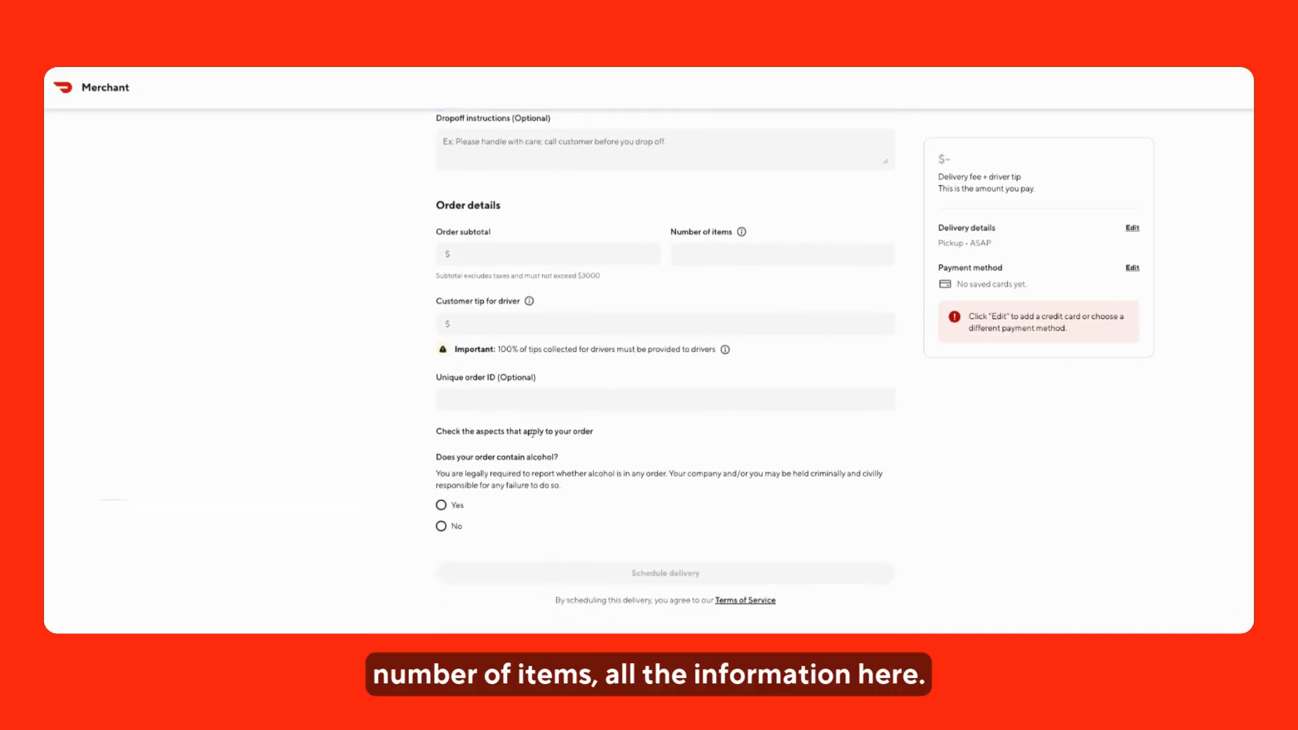
pyautogui.moveTo(645, 572)
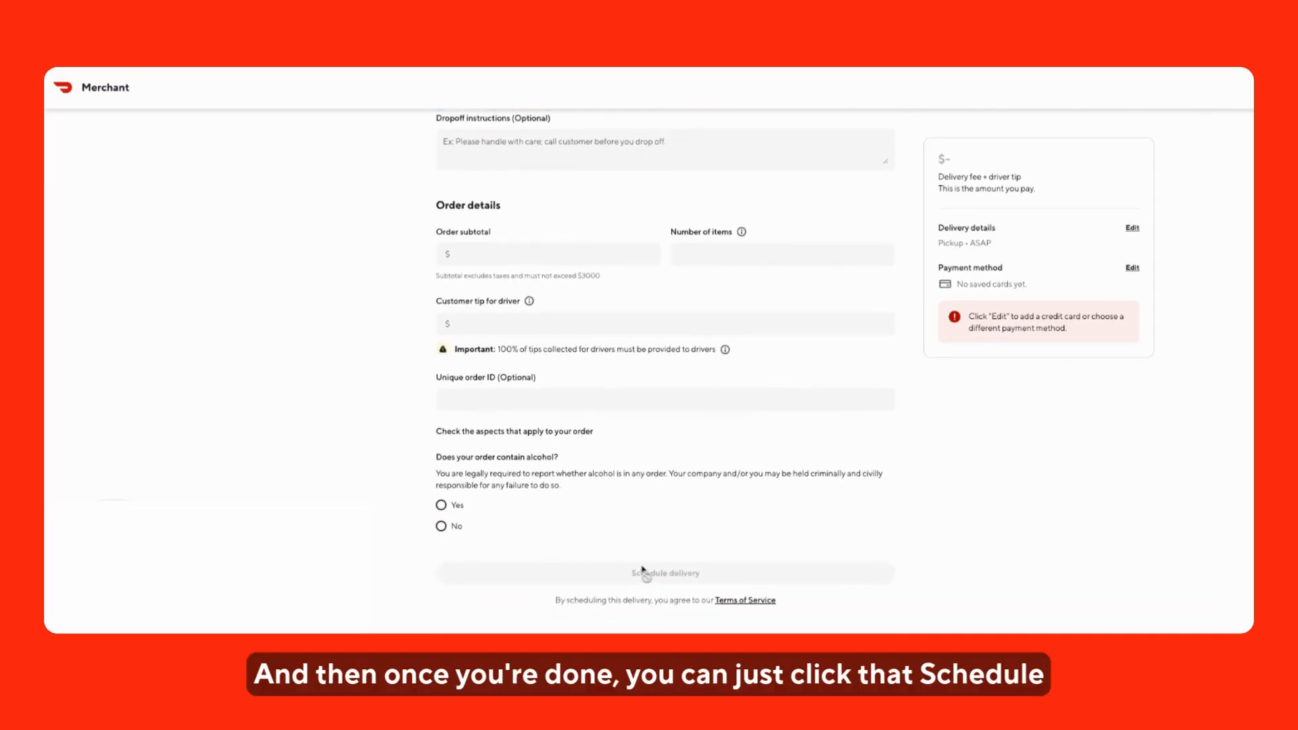